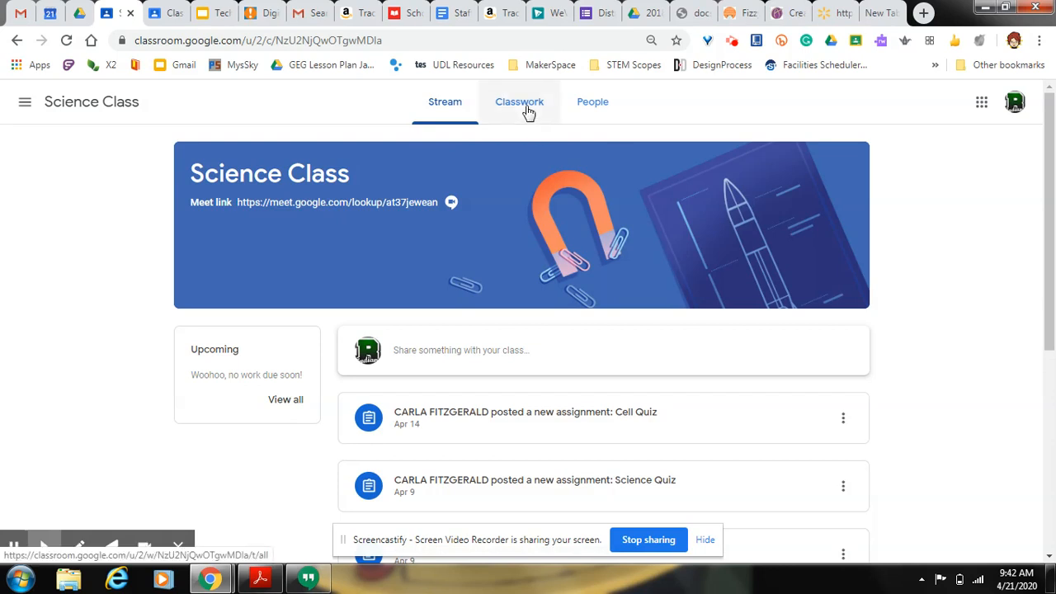
Switch Science Class to the Classwork list and expand the 'something 2' assignment under Science fair.
{"action": "left_click", "coordinate": [518, 103]}
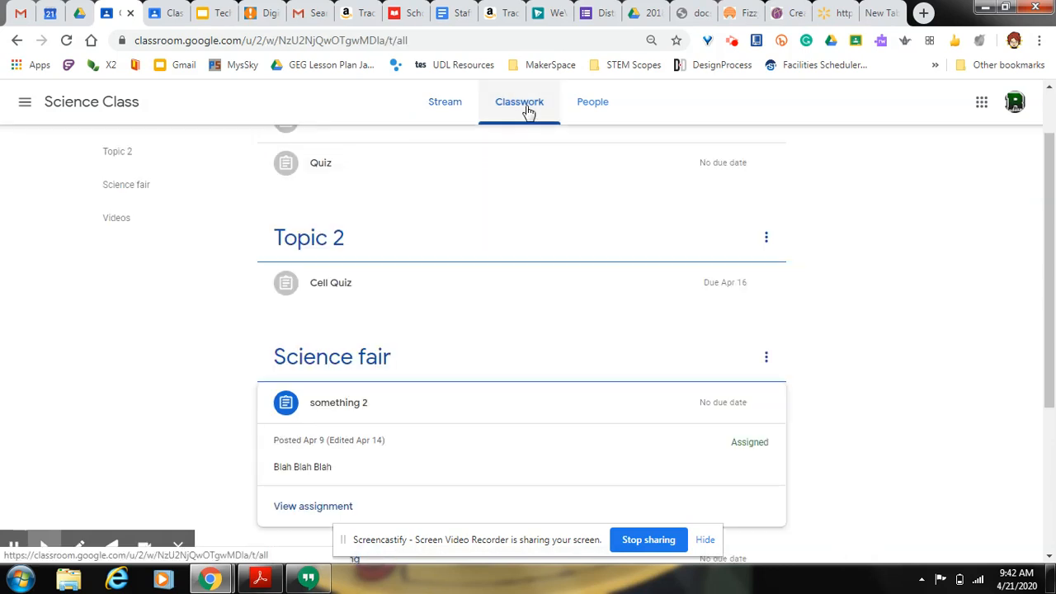
{"action": "scroll", "scroll_direction": "down", "scroll_amount": 3}
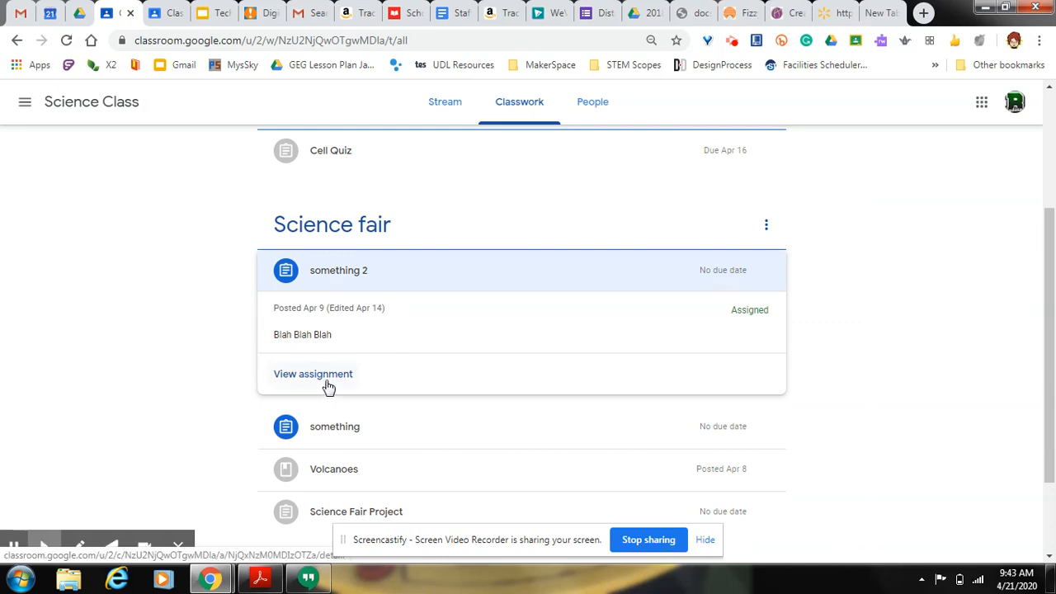
Go to the full 'something 2' assignment page via View assignment.
{"action": "left_click", "coordinate": [314, 373]}
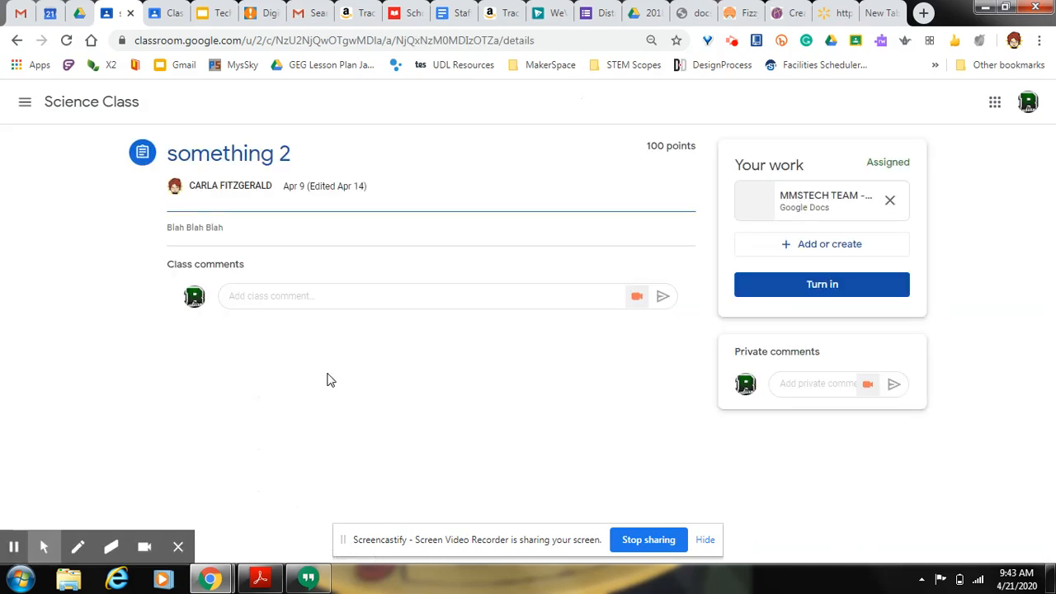
{"action": "mouse_move", "coordinate": [820, 206]}
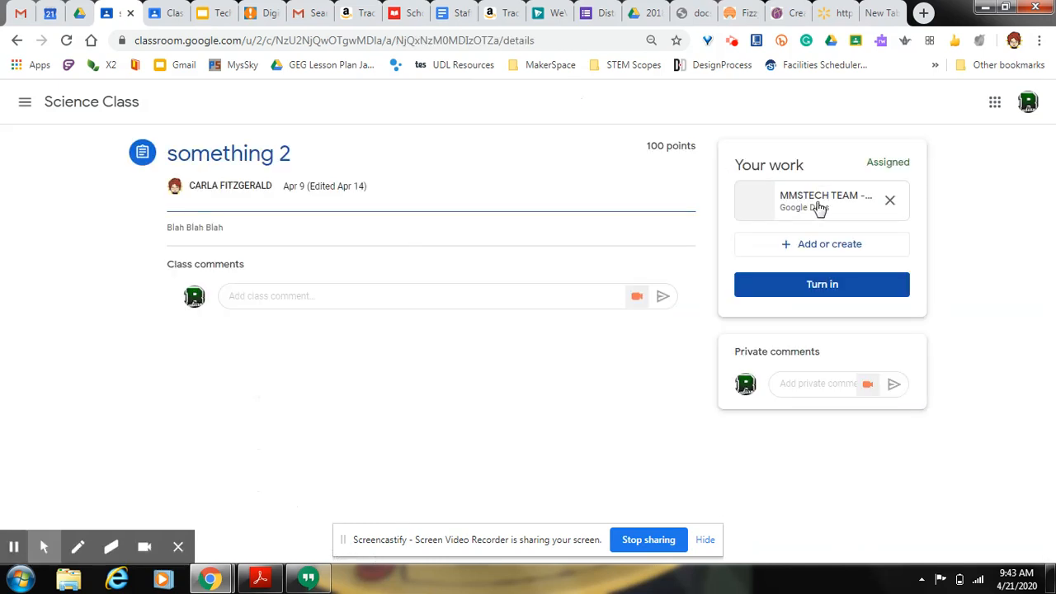
{"action": "mouse_move", "coordinate": [817, 201]}
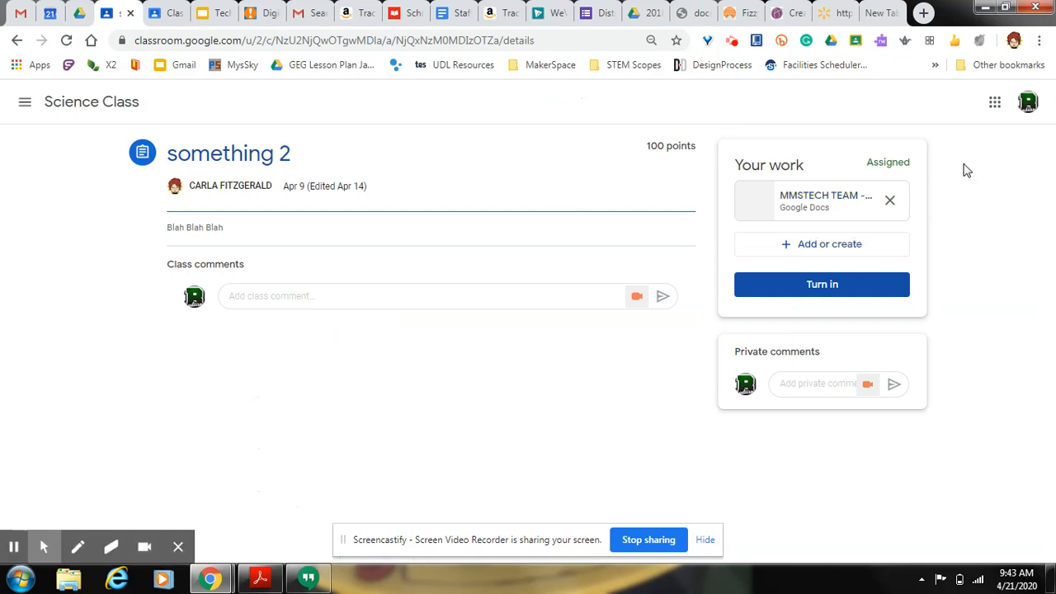
{"action": "mouse_move", "coordinate": [822, 201]}
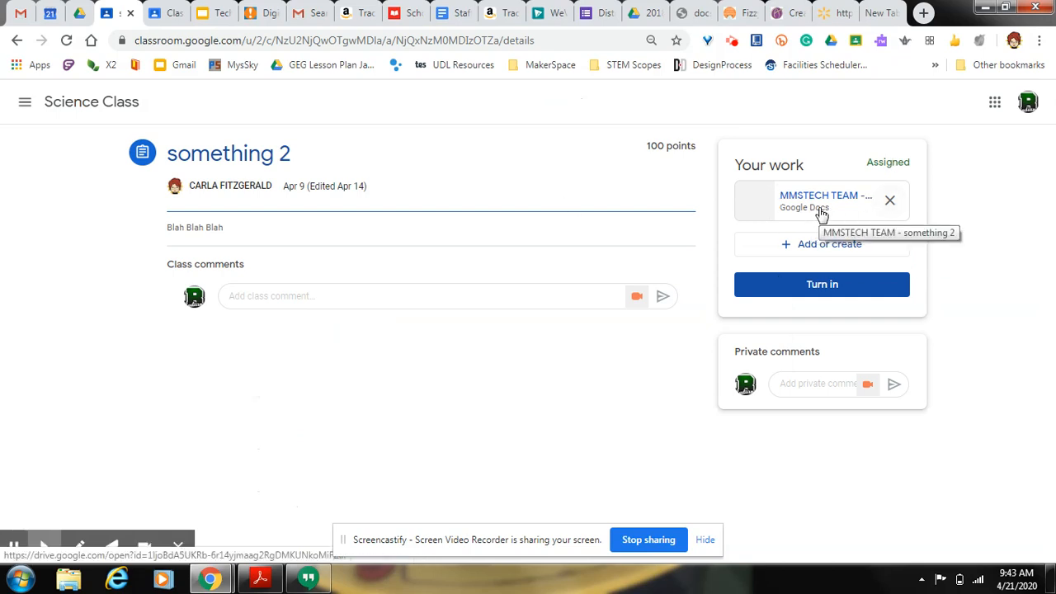
View the attached 'MMSTECH TEAM - something 2' Docs file in a new tab, returning to Classroom.
{"action": "left_click", "coordinate": [822, 201]}
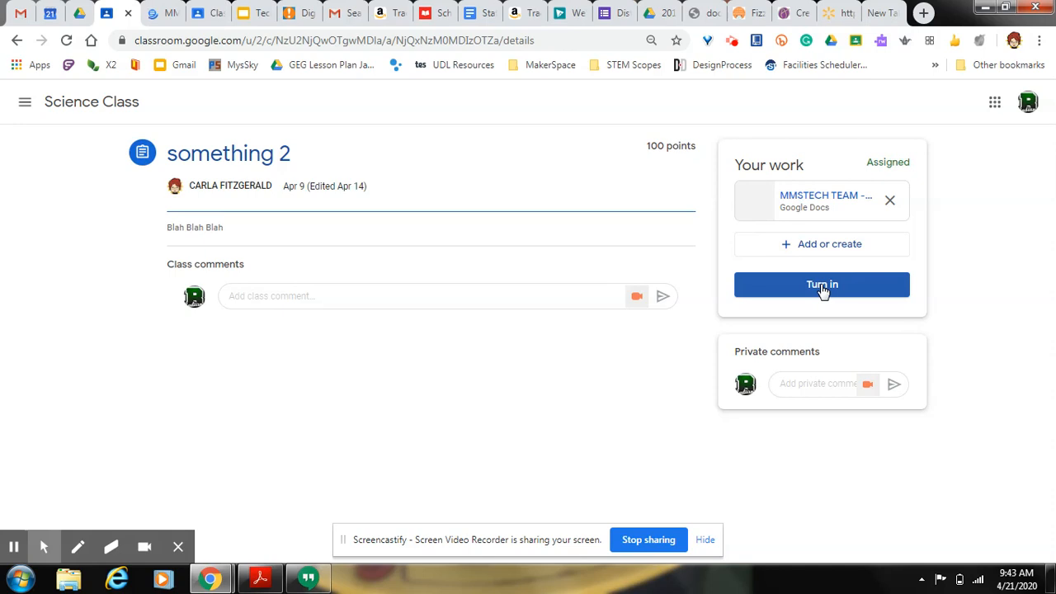
{"action": "mouse_move", "coordinate": [878, 270]}
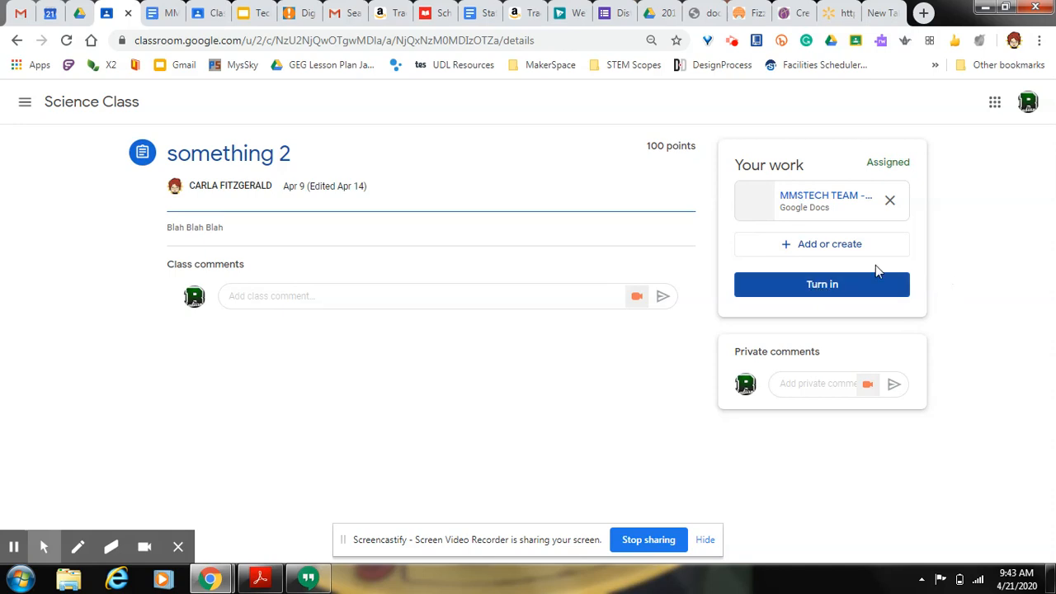
{"action": "mouse_move", "coordinate": [808, 248]}
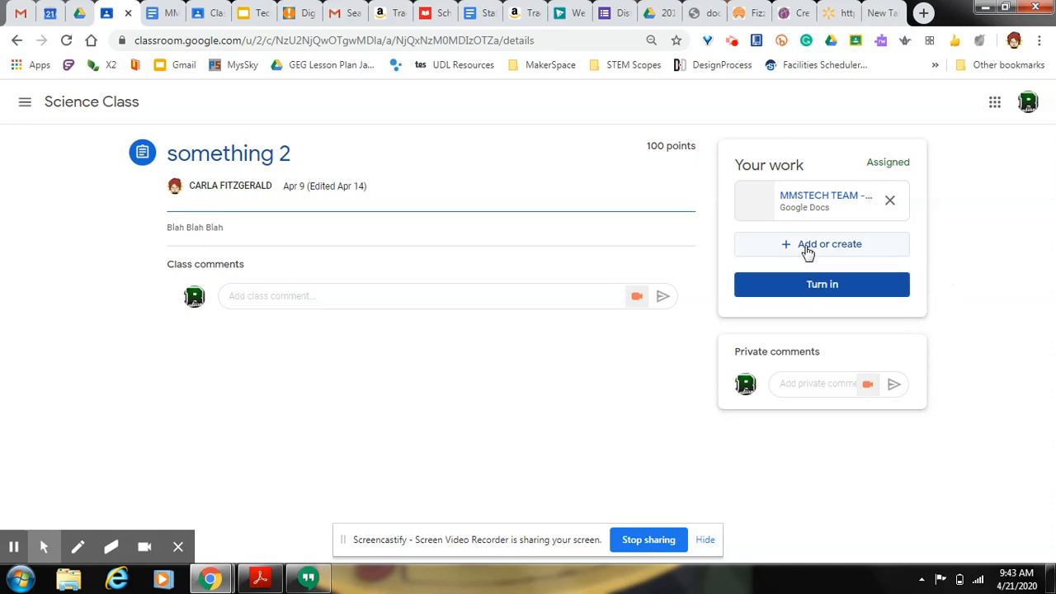
Show the '+ Add or create' attachment menu in the Your work panel.
{"action": "left_click", "coordinate": [822, 244]}
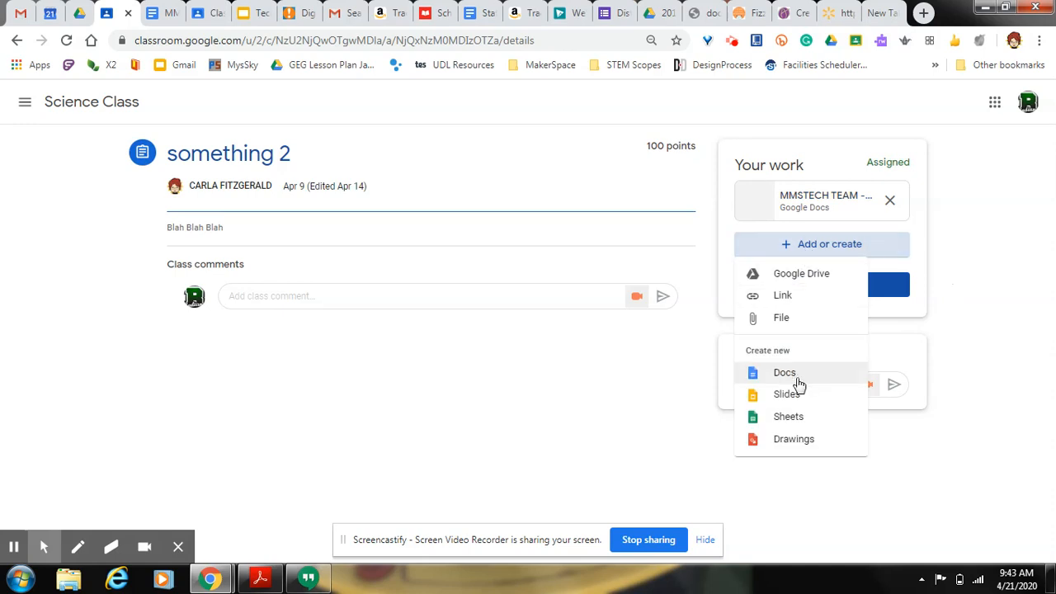
{"action": "mouse_move", "coordinate": [793, 439]}
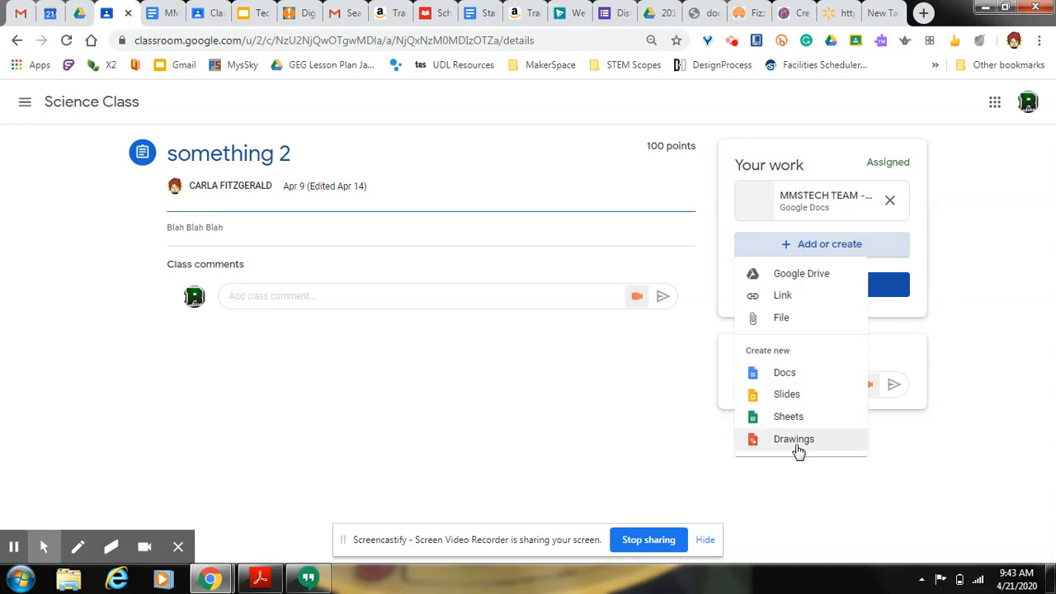
{"action": "mouse_move", "coordinate": [800, 274]}
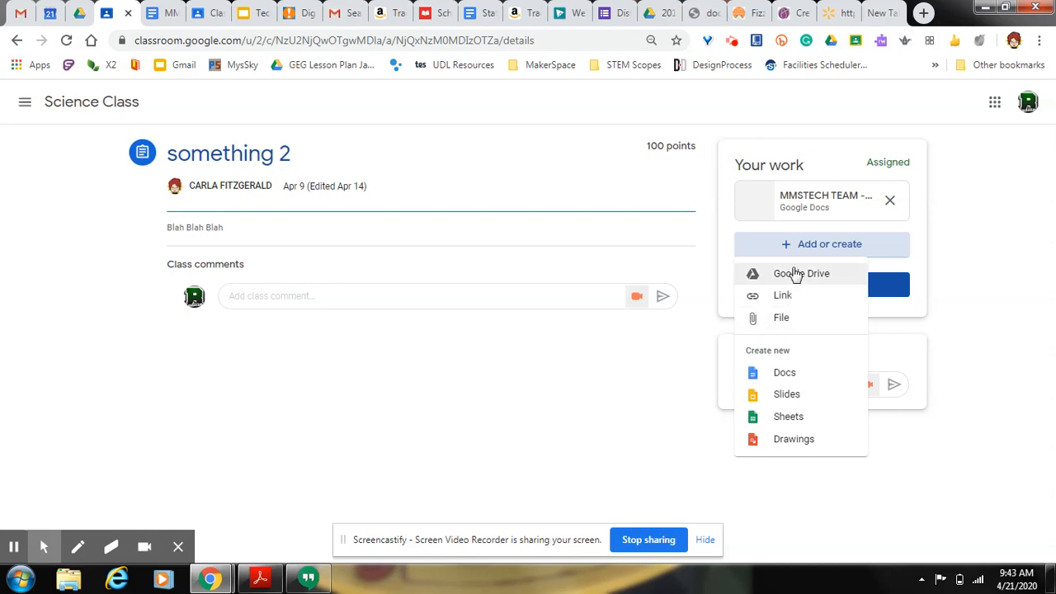
{"action": "mouse_move", "coordinate": [799, 288]}
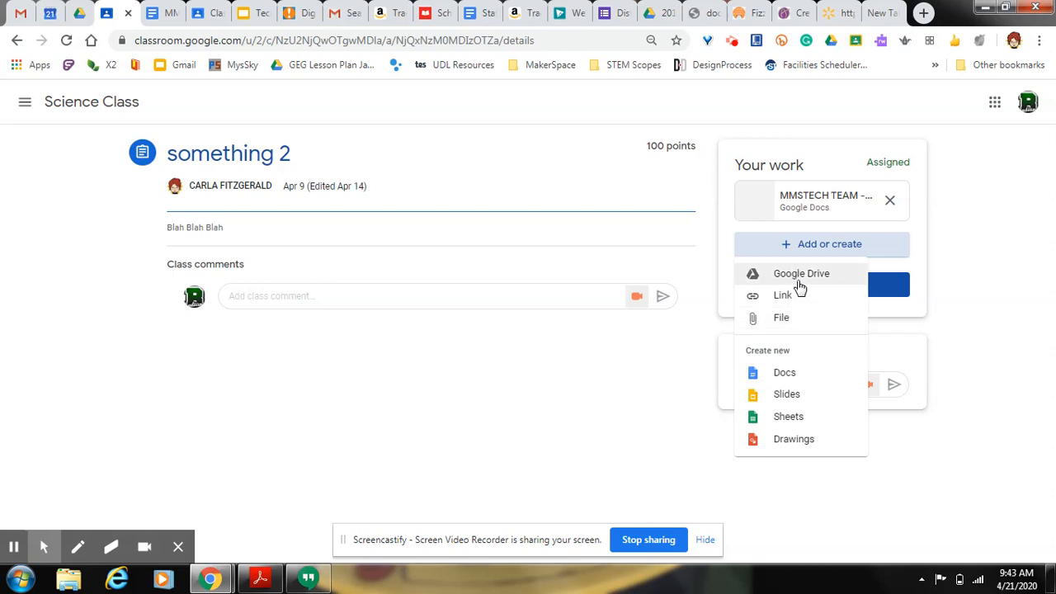